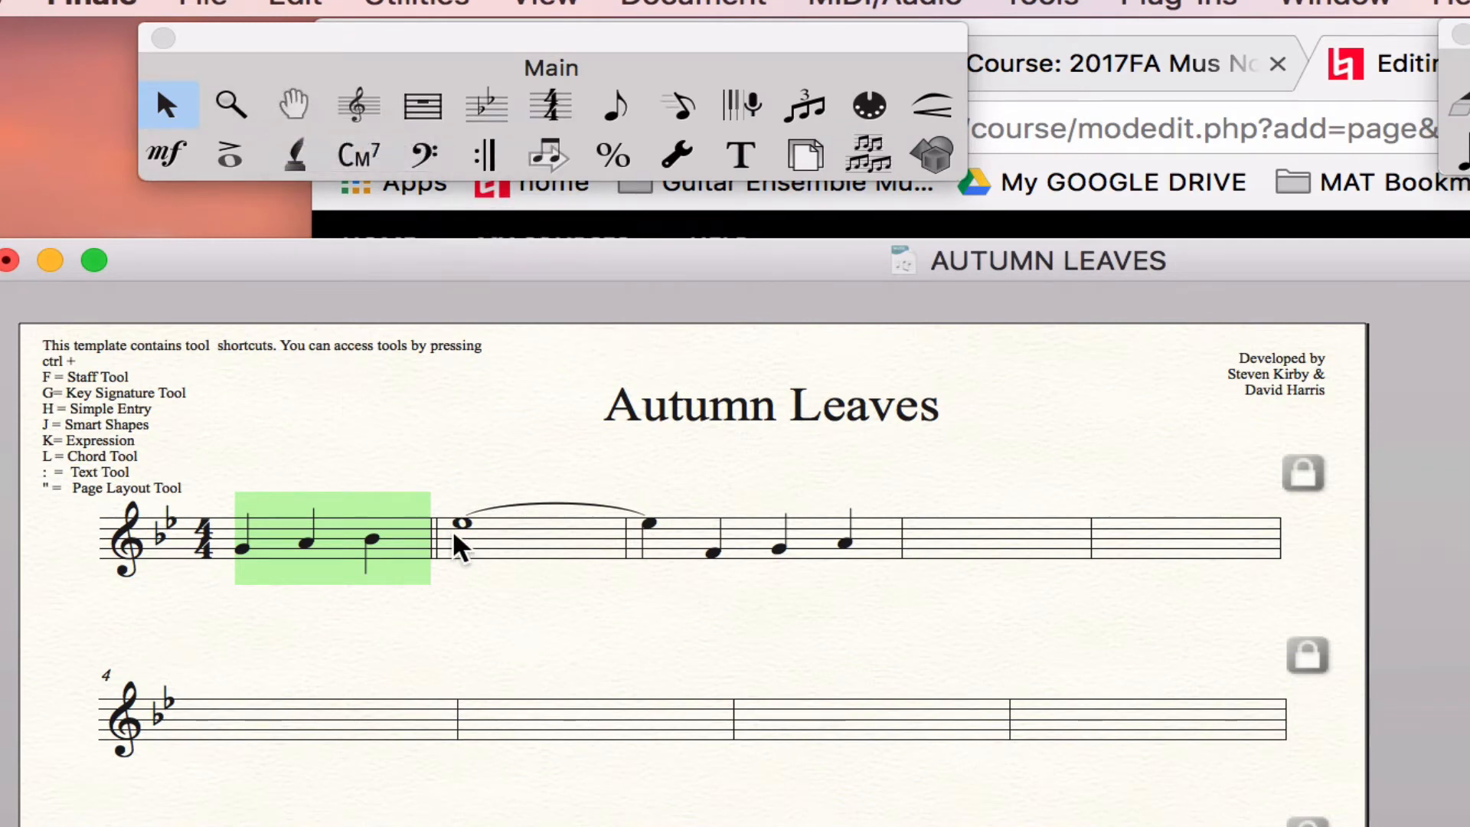
Open the Master Tool Palette shortcut dialog and choose the Articulation tool (tool 22)
left_click(359, 104)
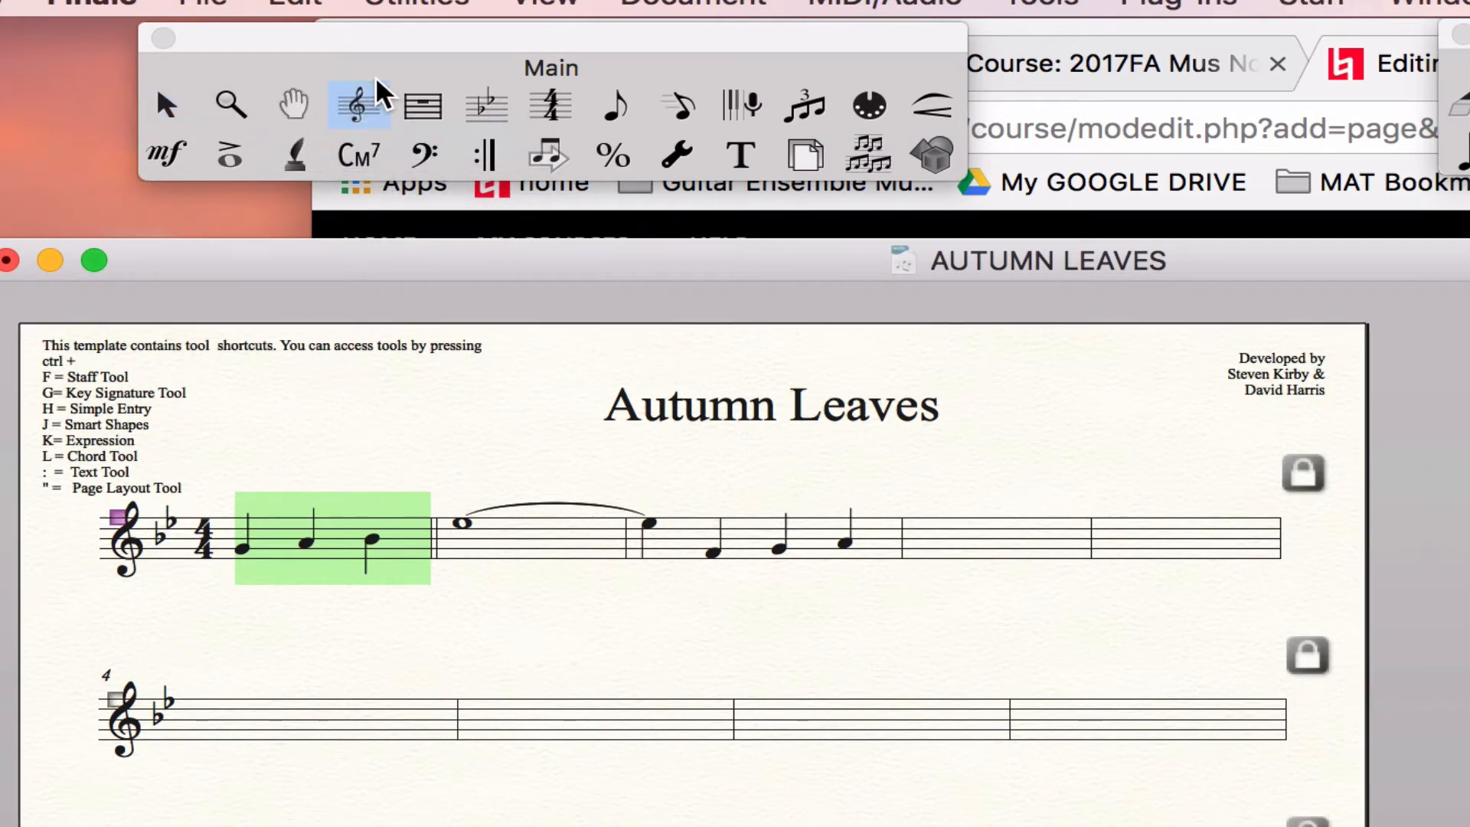
left_click(167, 105)
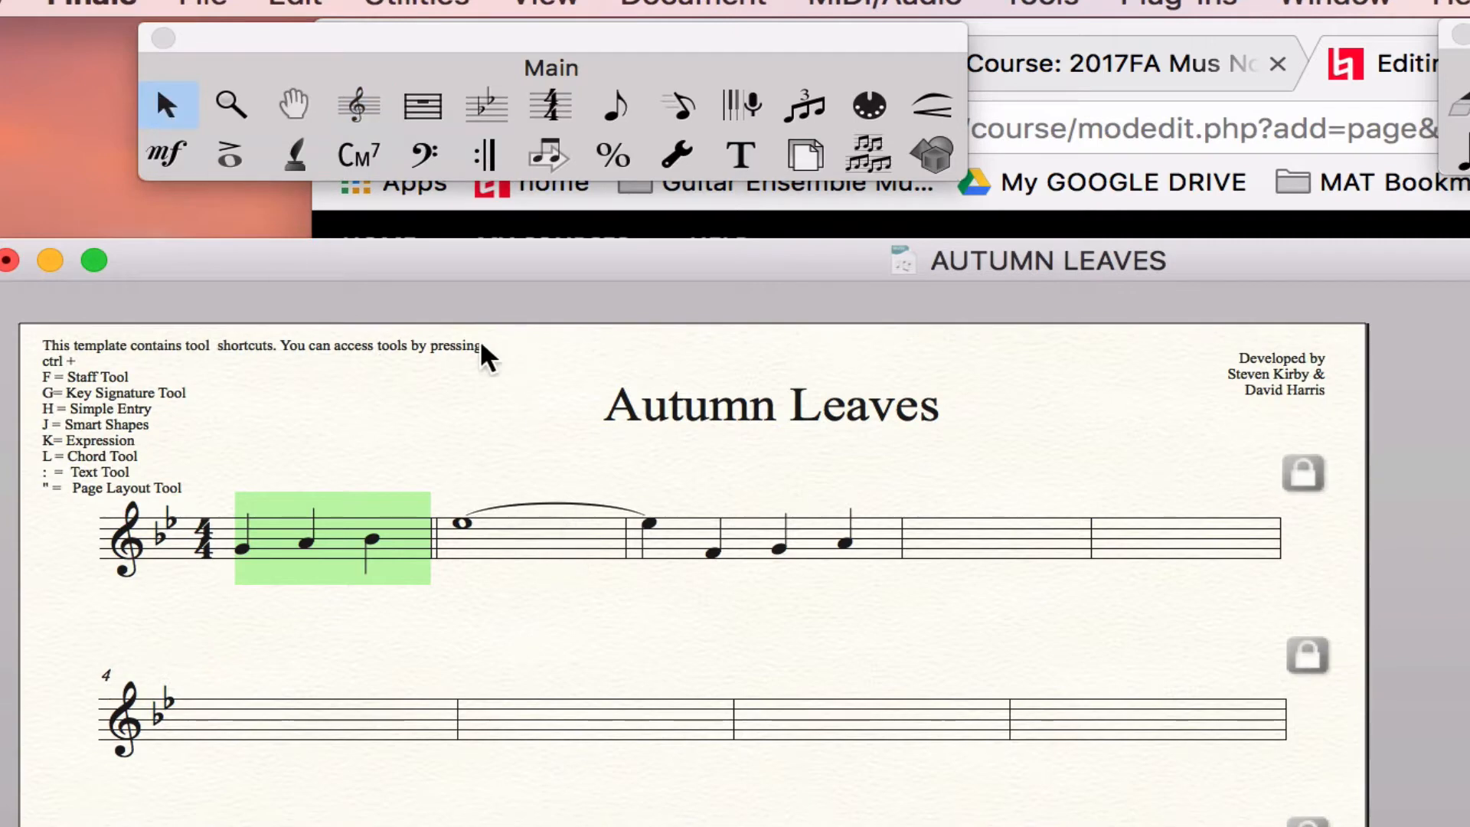
left_click(168, 105)
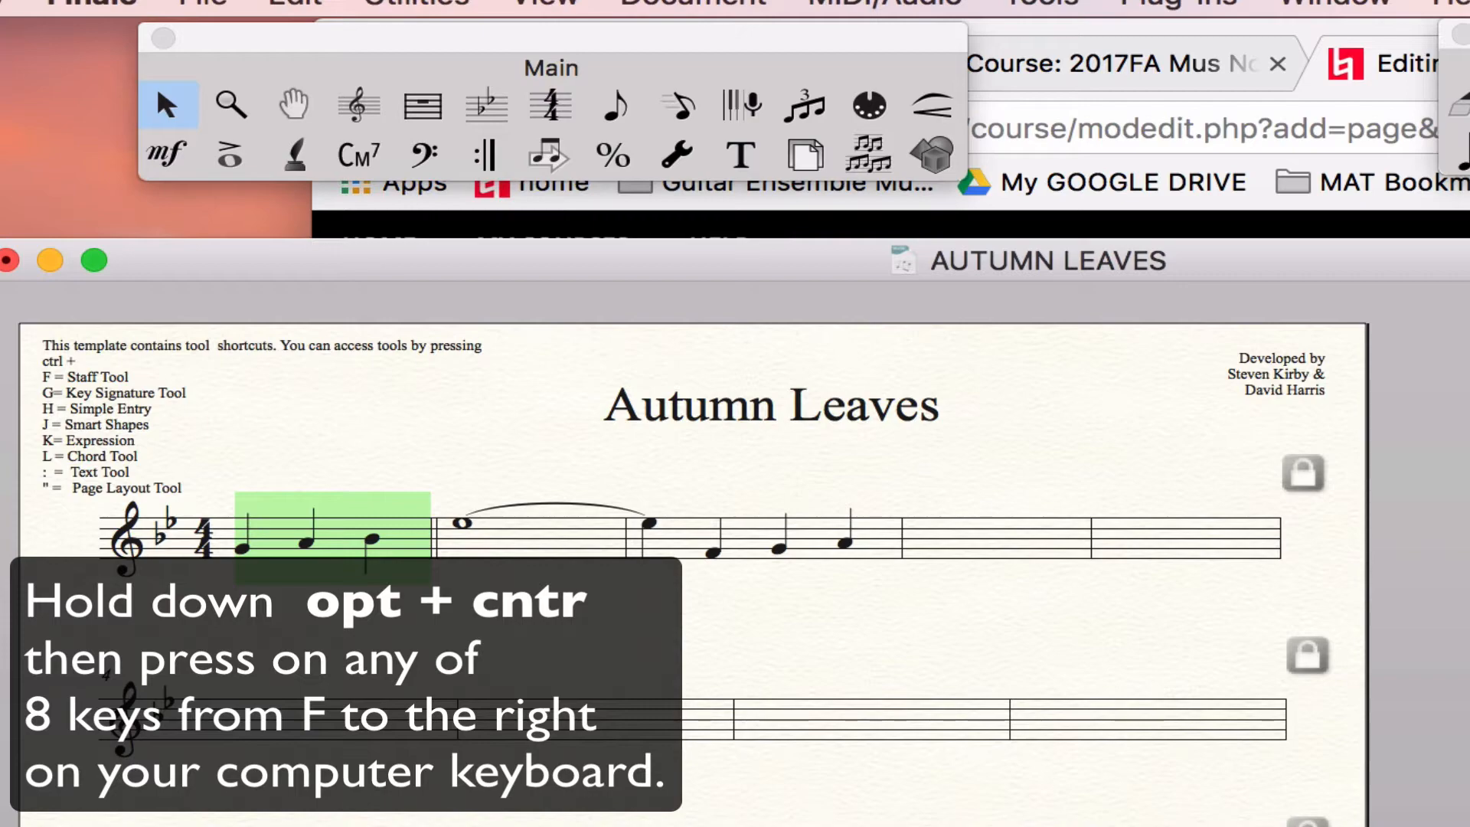
type("l")
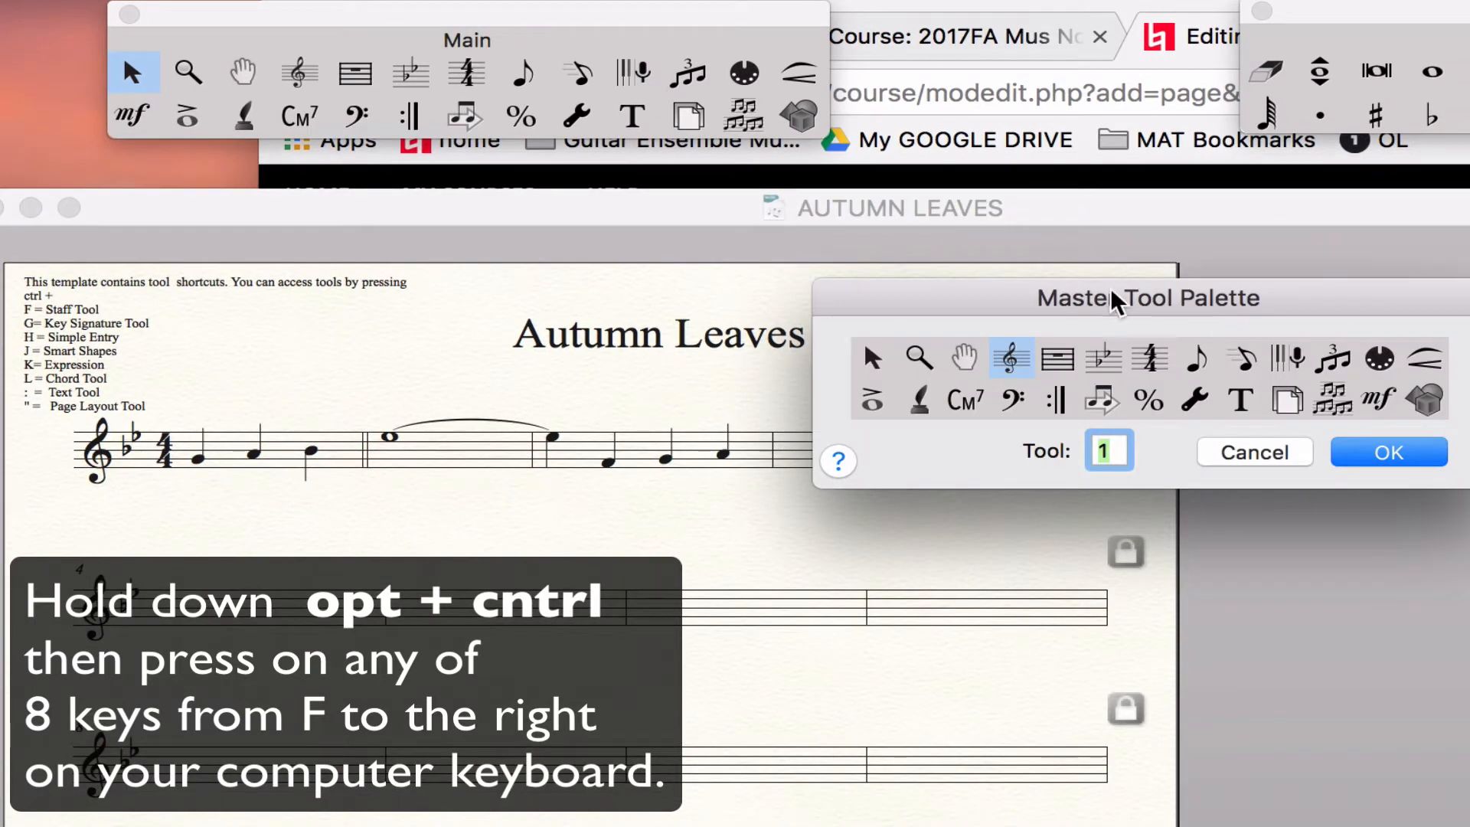
mouse_move(1041, 440)
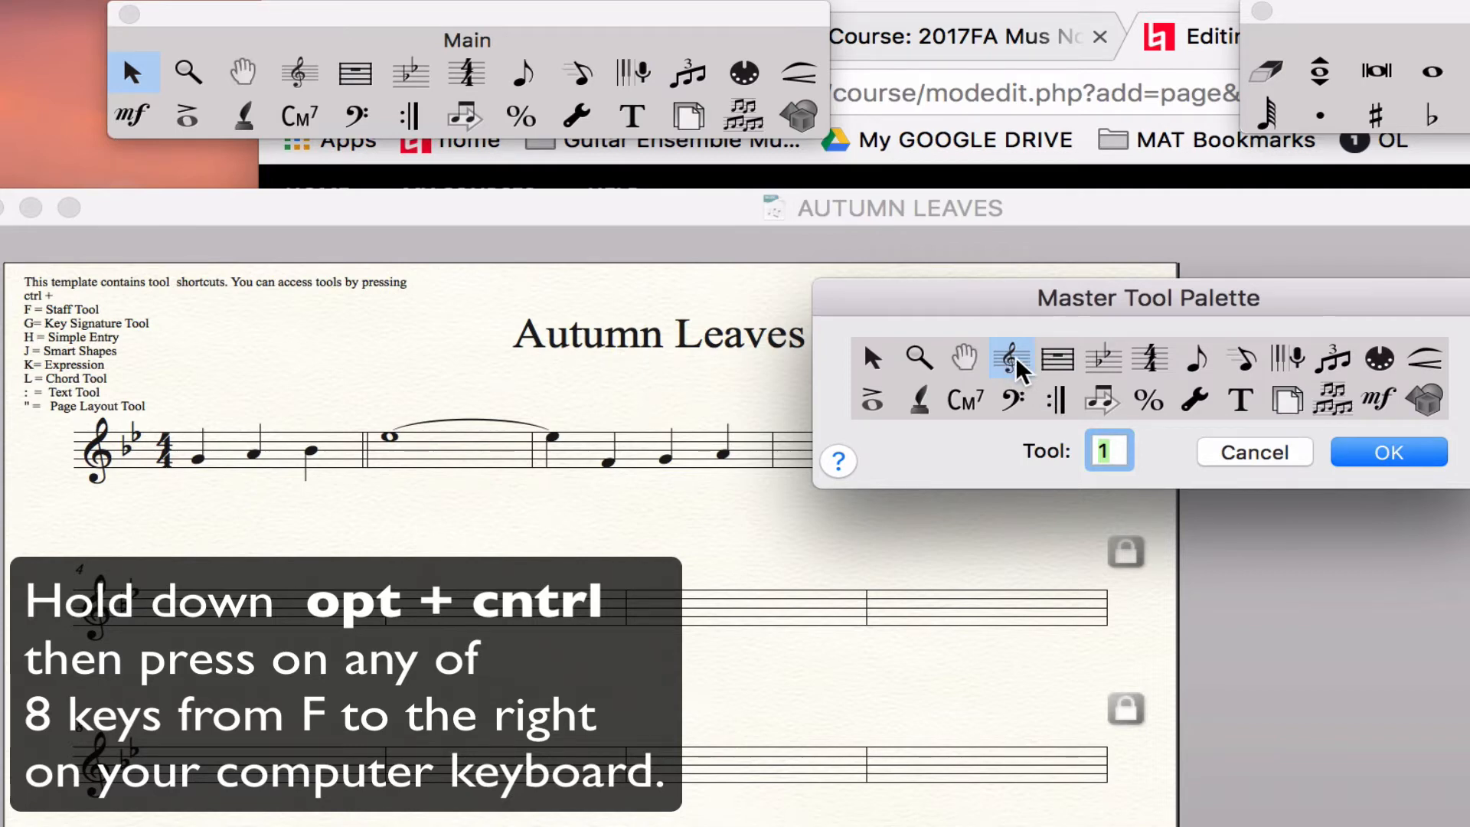
mouse_move(1050, 349)
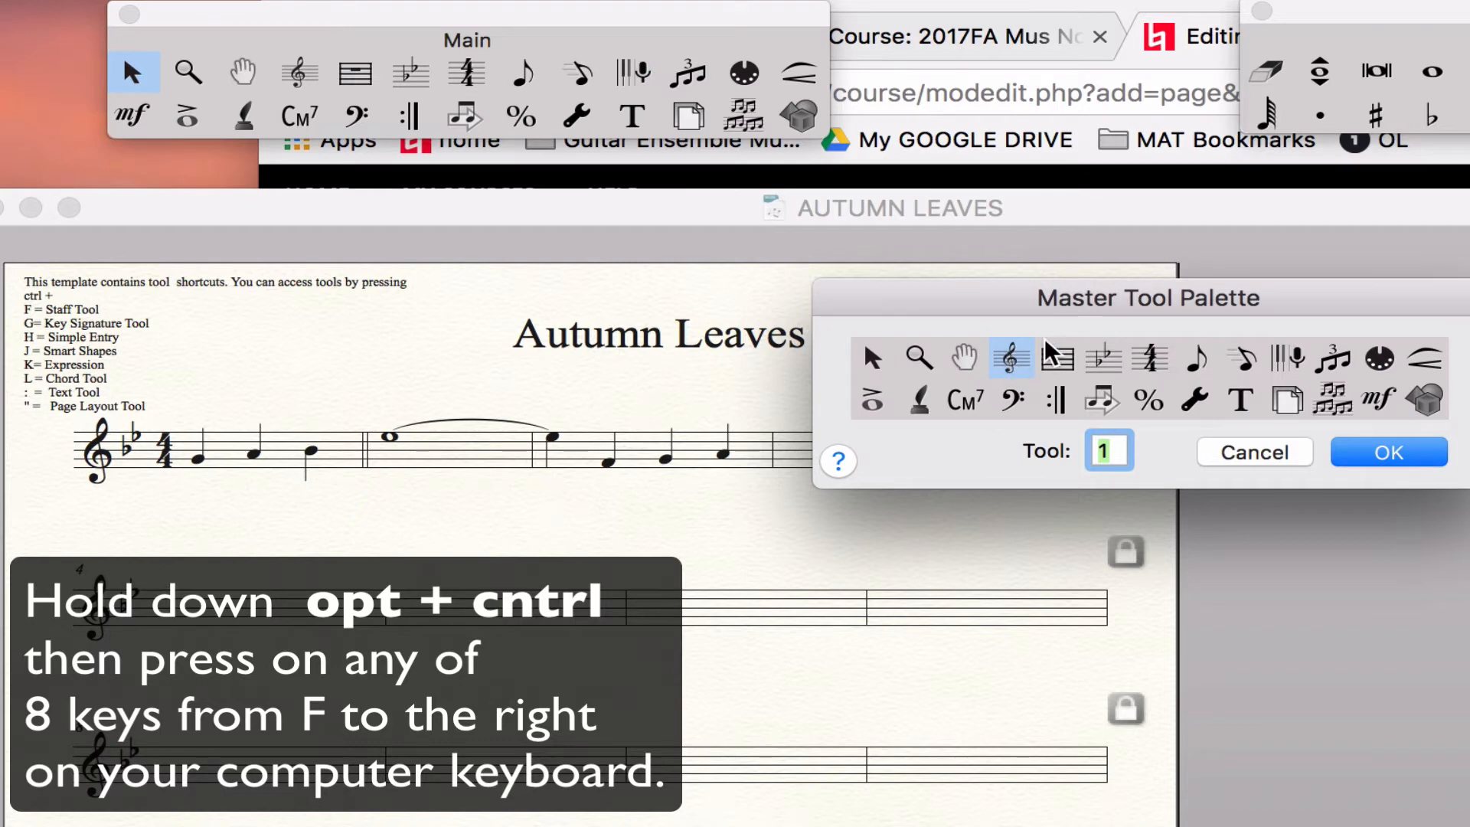
mouse_move(1201, 447)
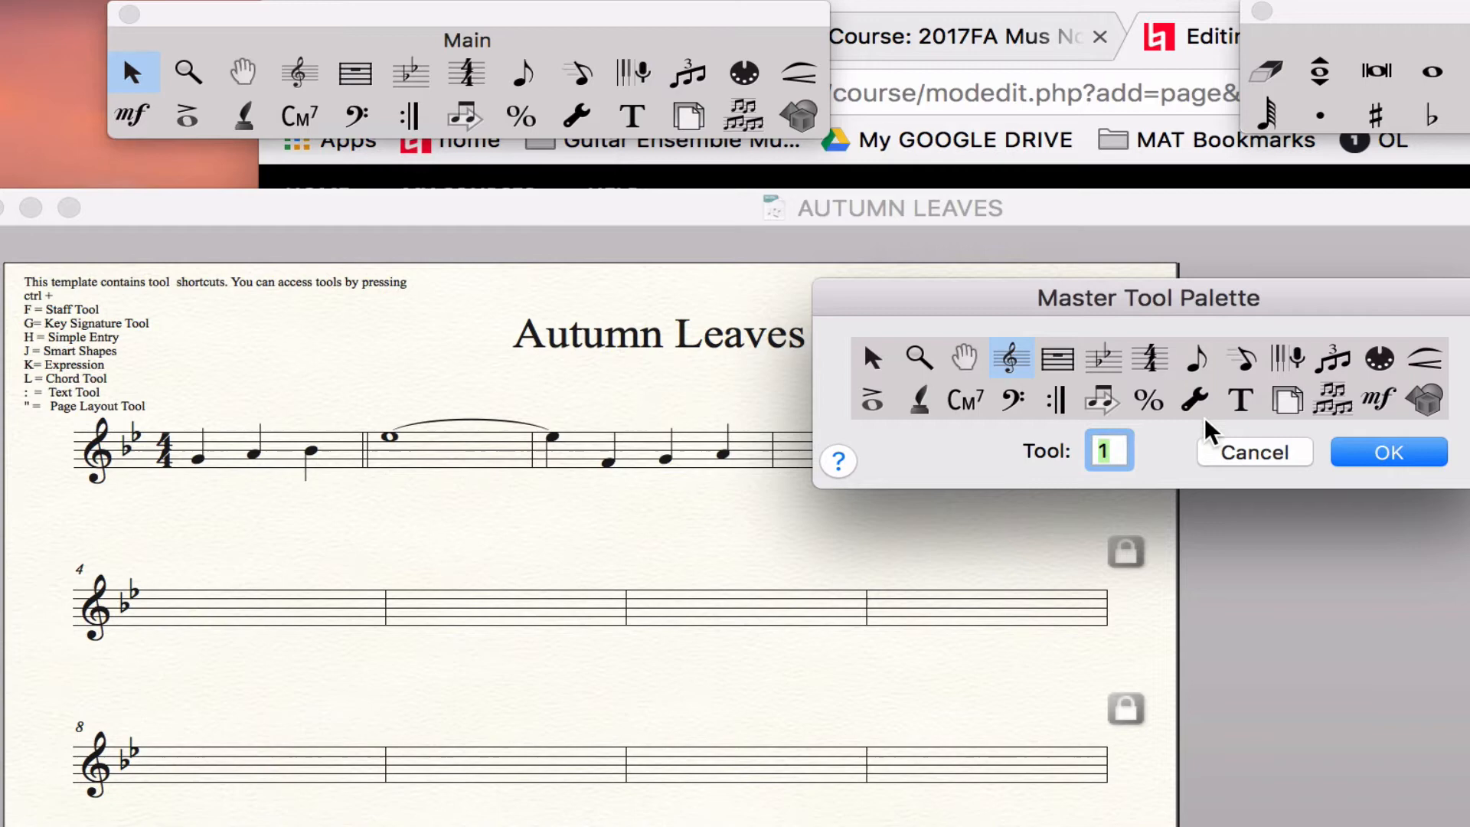
mouse_move(965, 464)
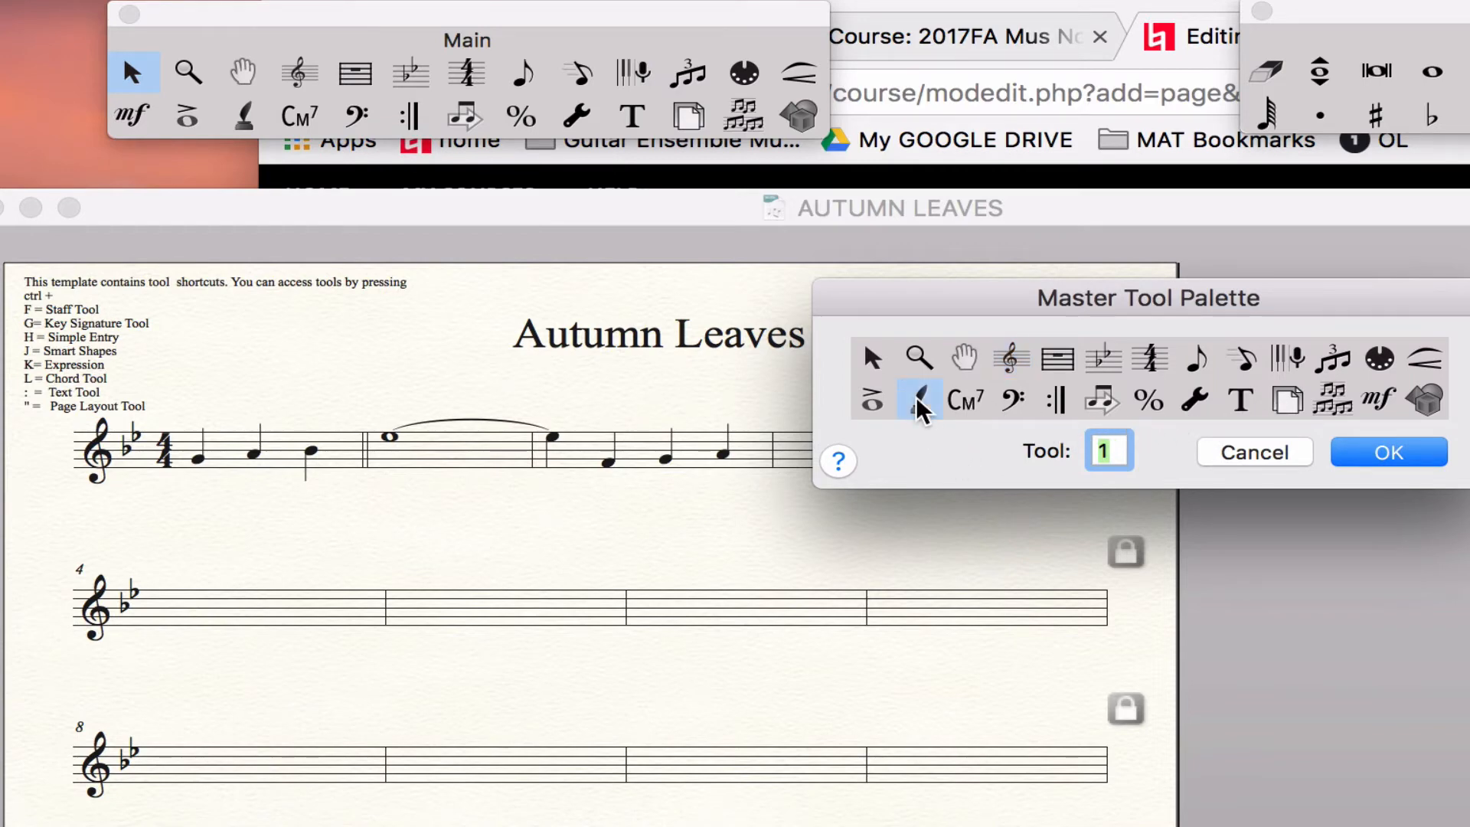
left_click(1388, 451)
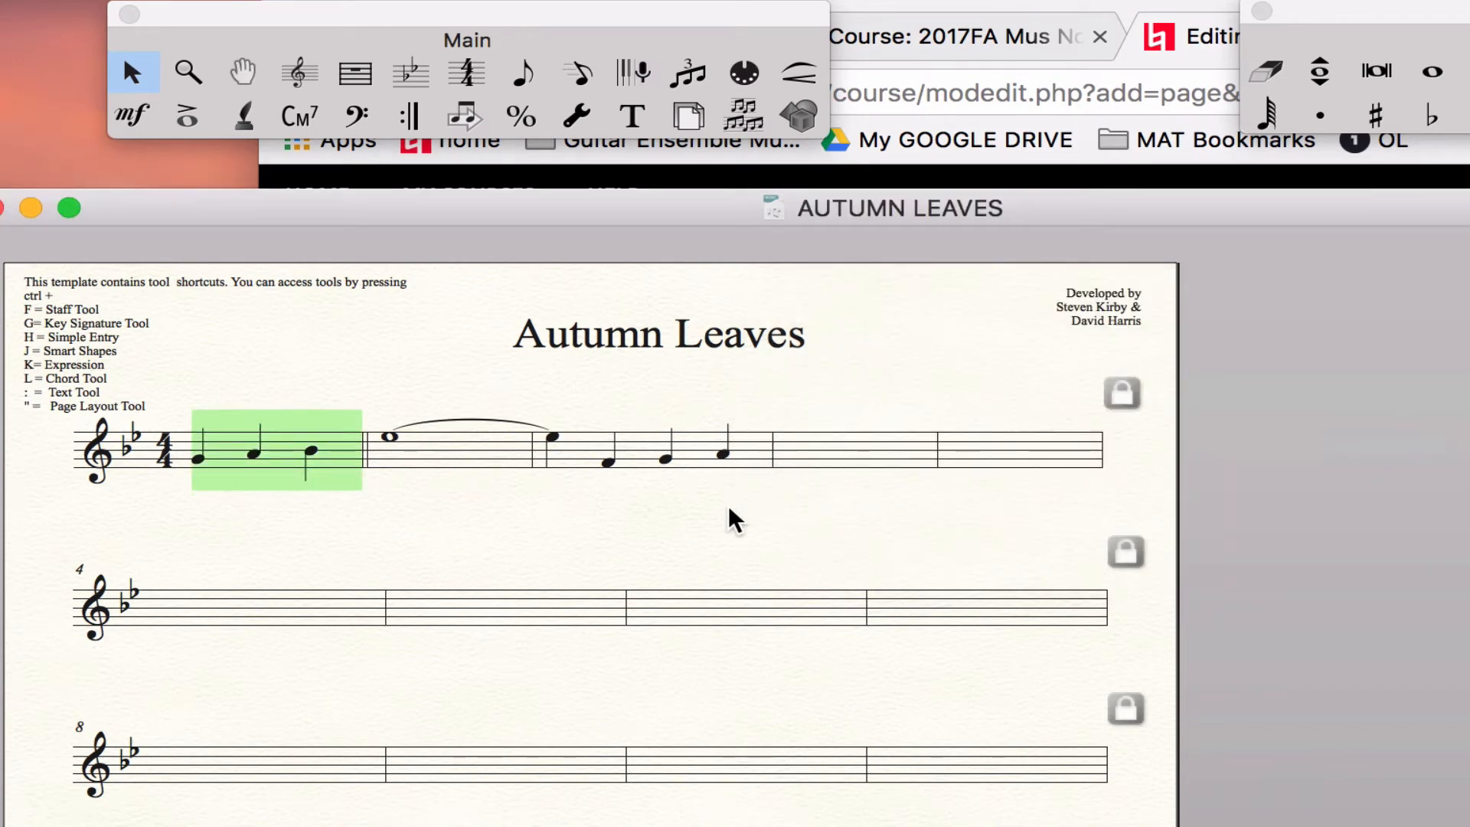
left_click(243, 116)
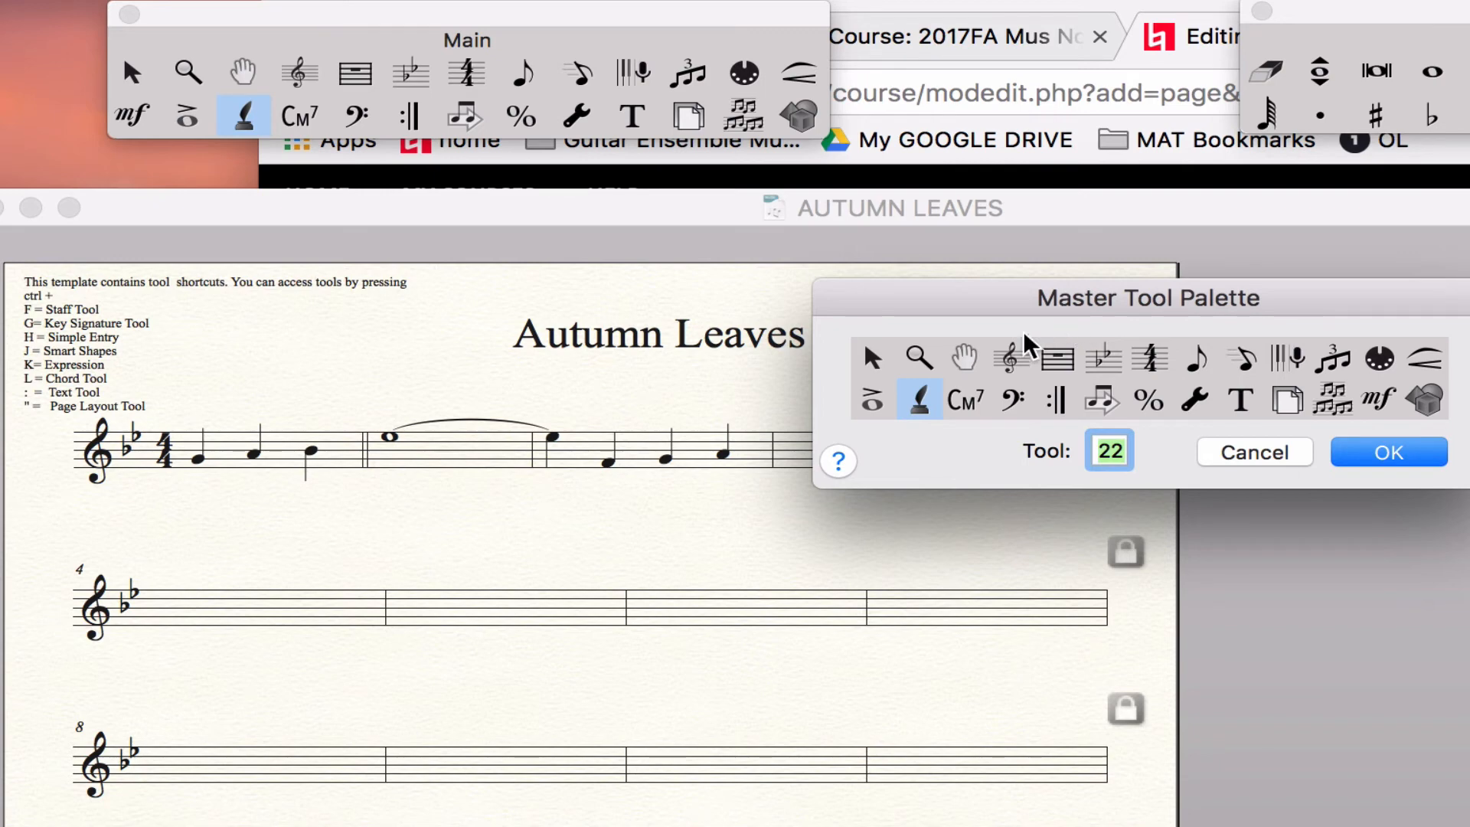
Confirm the Articulation tool (22) as the meta tool shortcut
left_click(1009, 358)
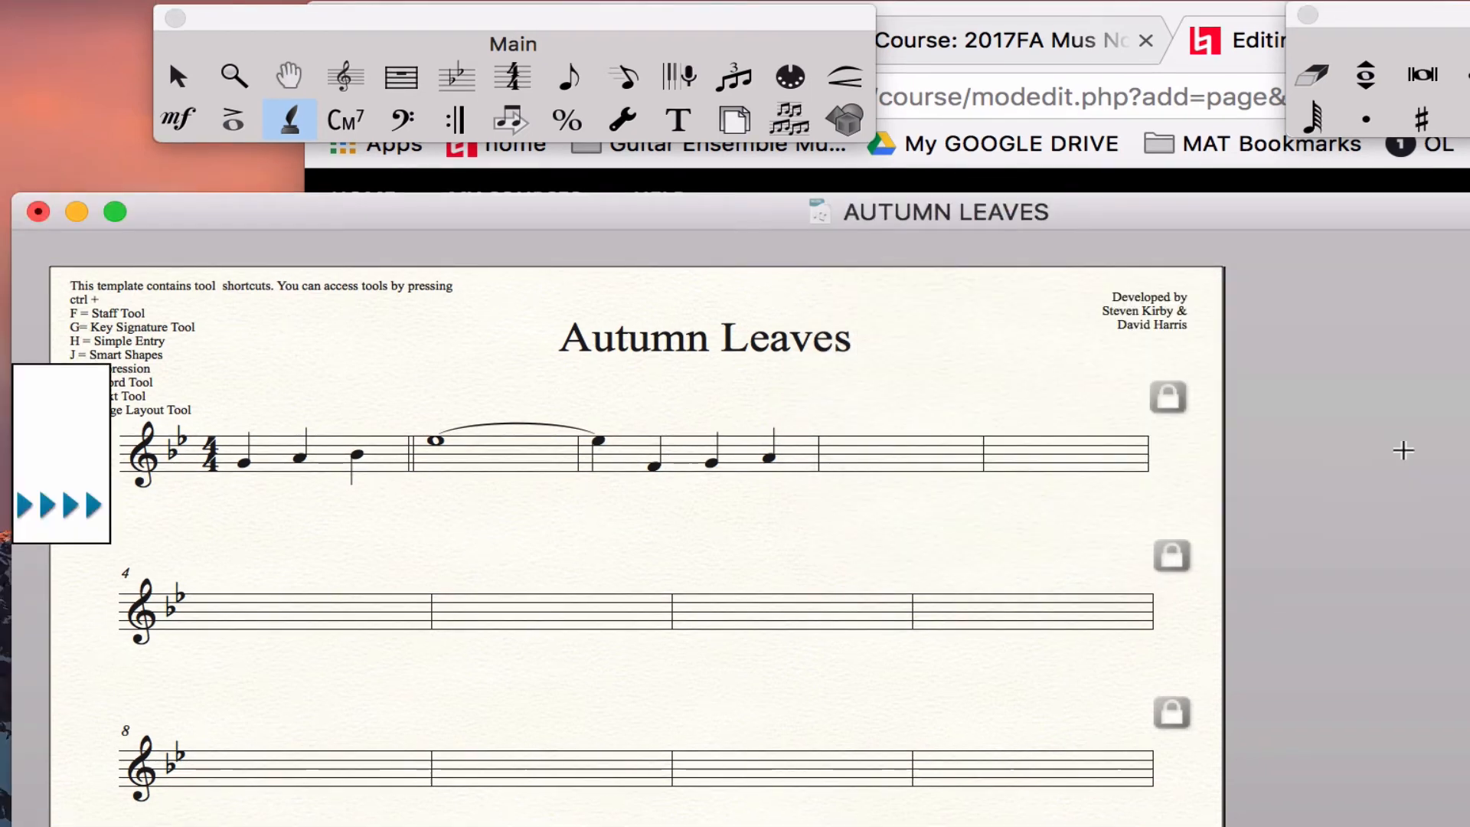
mouse_move(1279, 551)
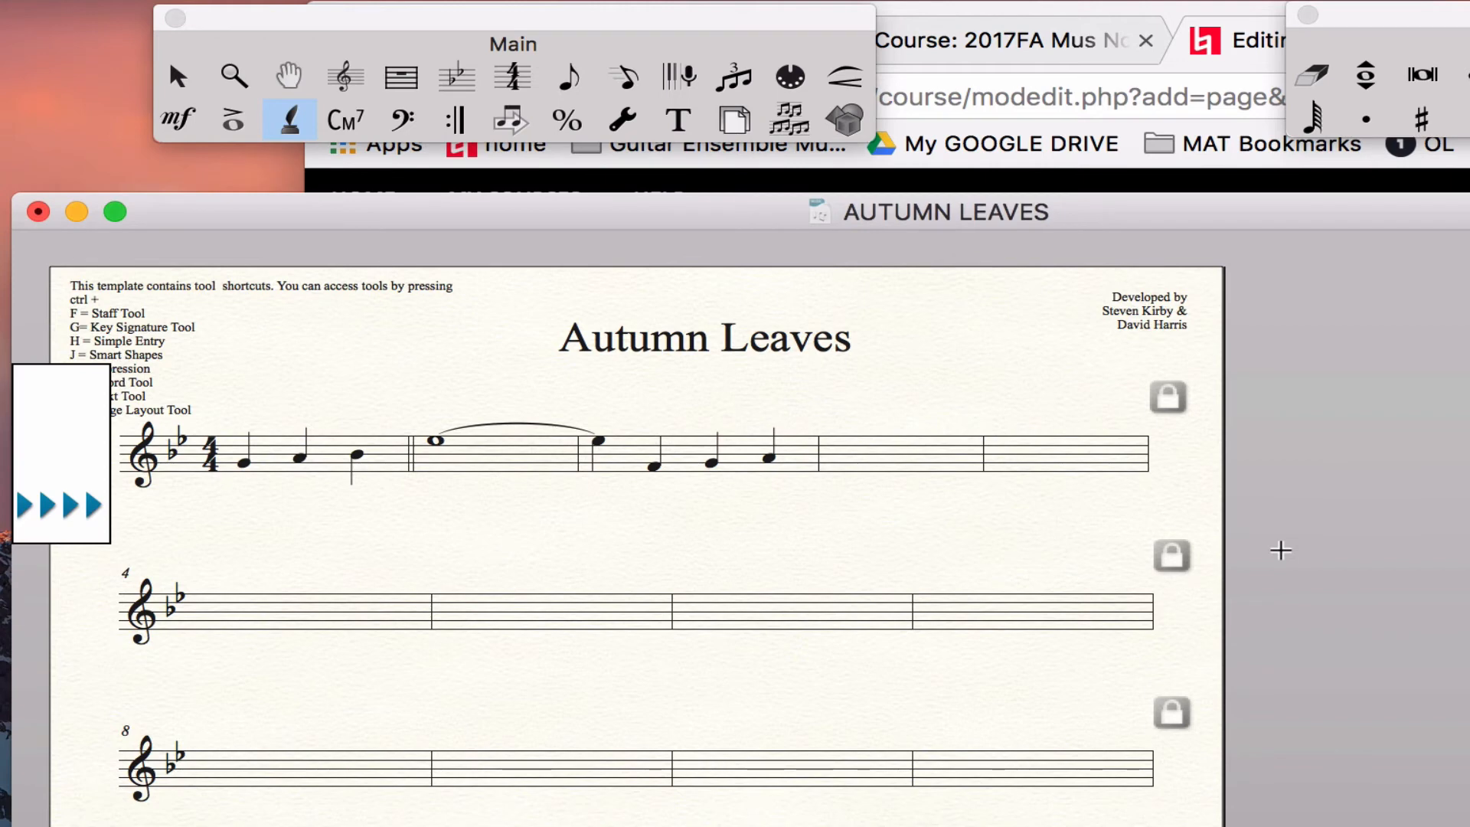
left_click(345, 77)
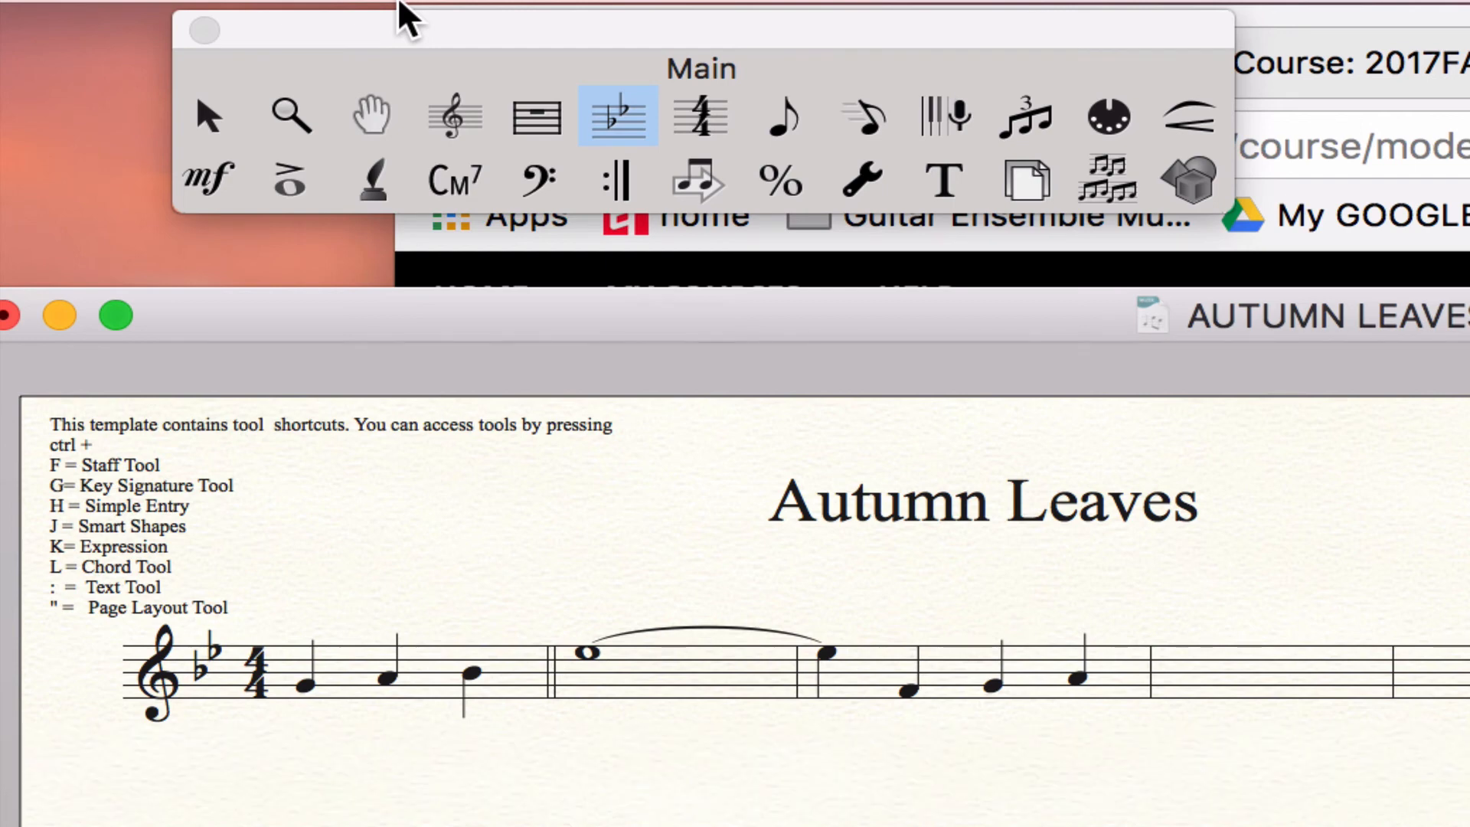
Switch to the Simple Entry tool with Ctrl+H
key("ctrl+h")
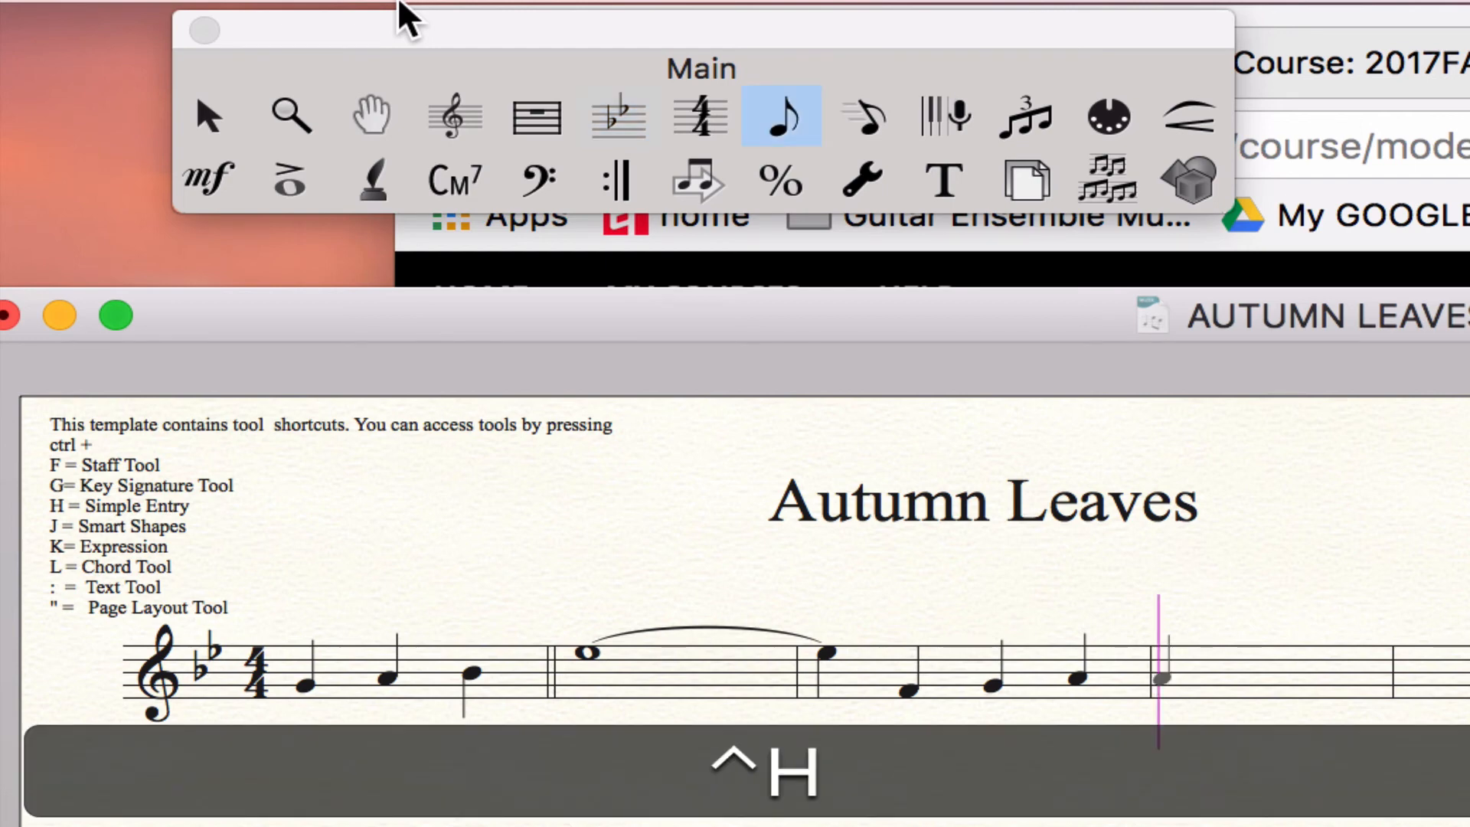